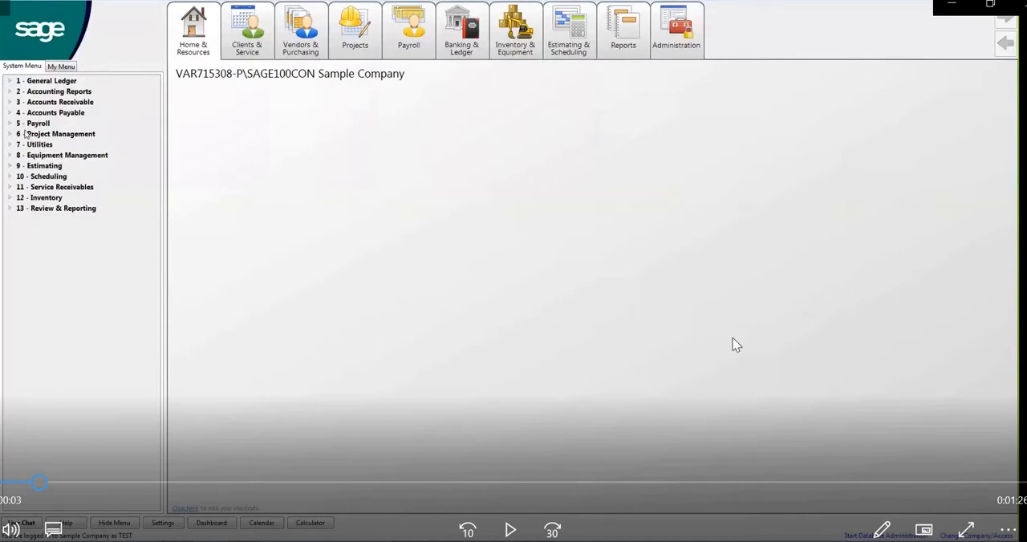
mouse_move(552, 491)
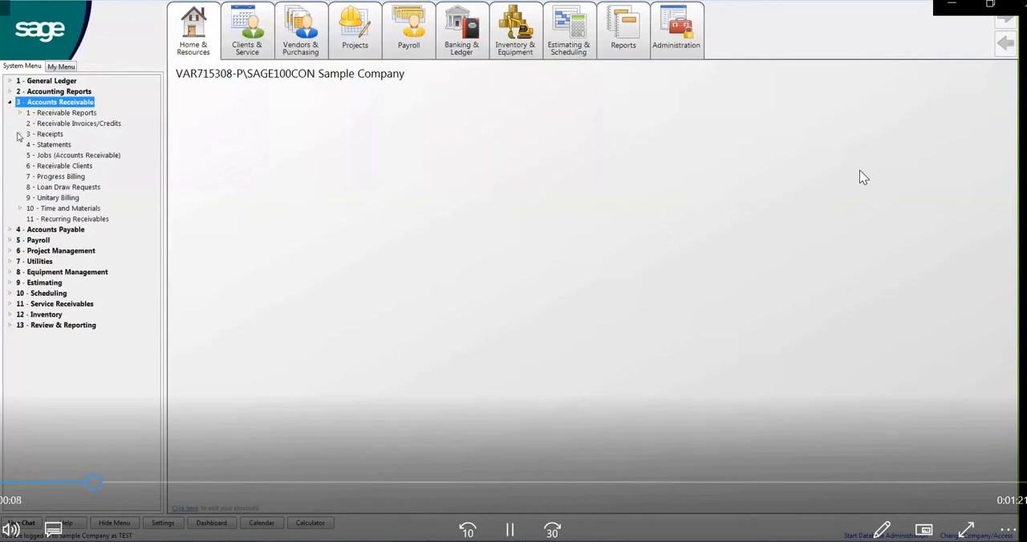
- Expand 3 - Receipts under Accounts Receivable and select 2 - Electronic Receipts
click(48, 134)
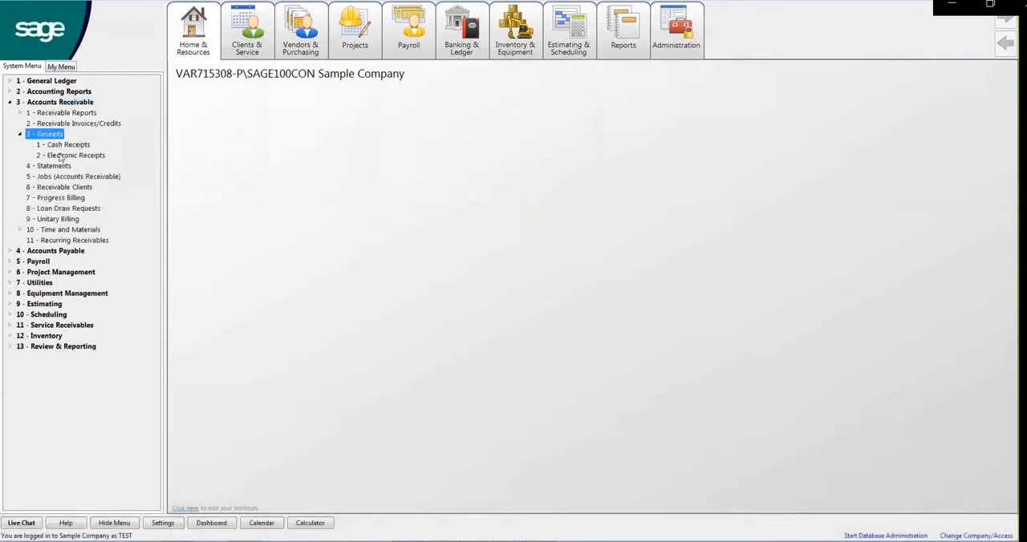
click(77, 155)
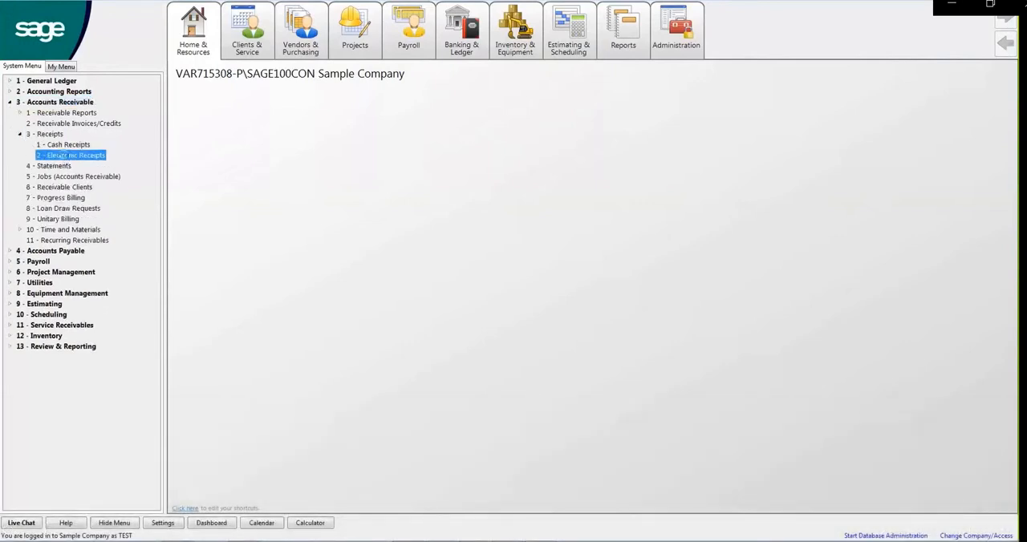
double_click(70, 155)
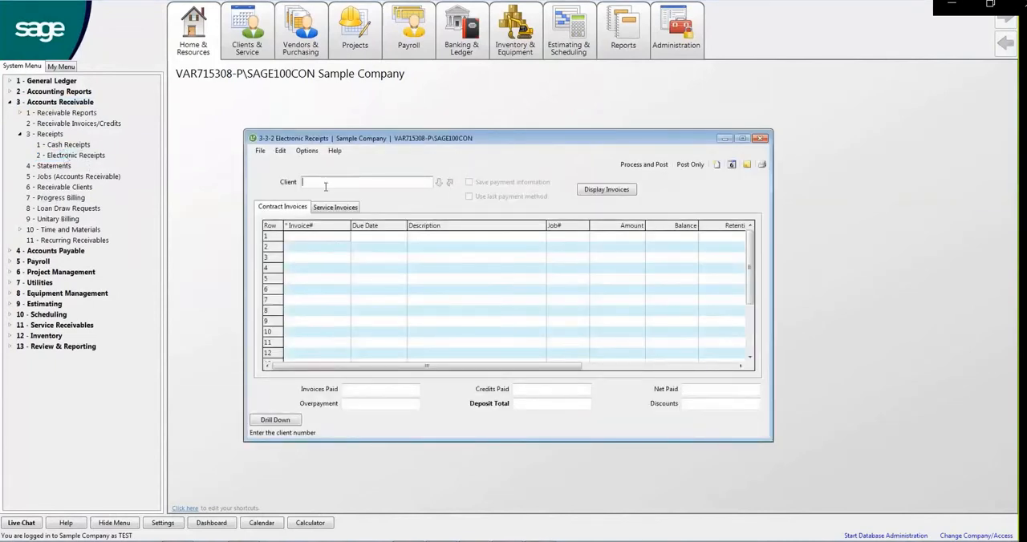
click(439, 182)
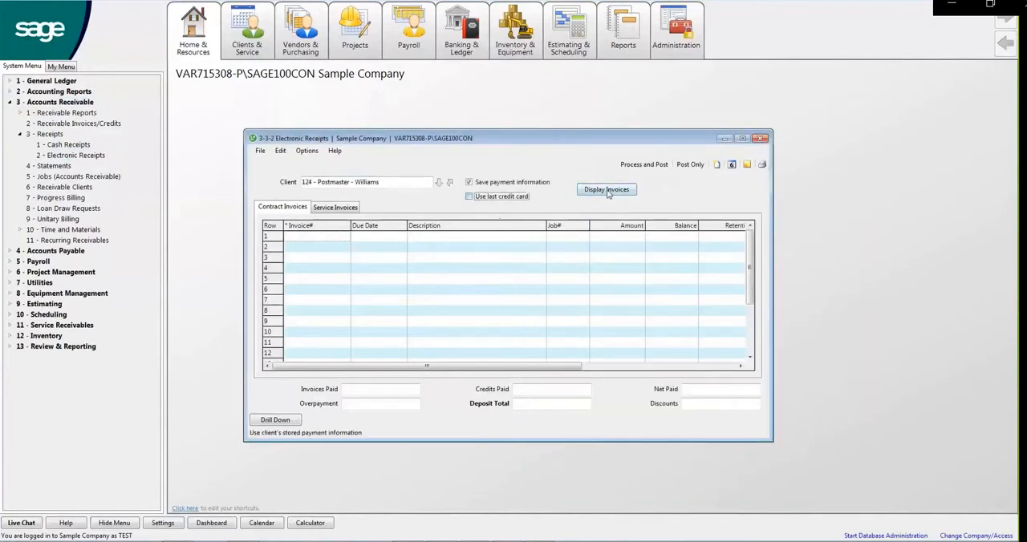
click(606, 190)
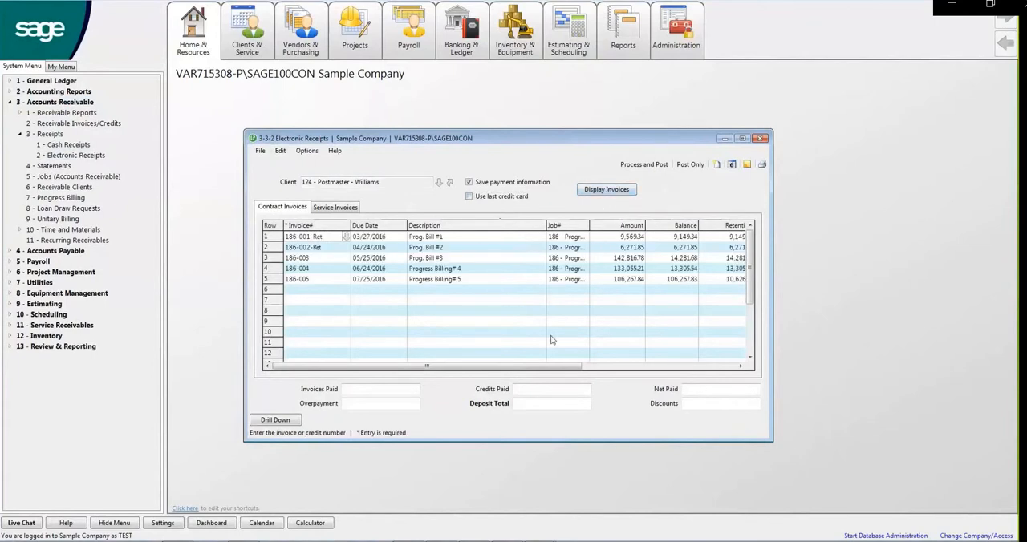
- Pay 100.00 on the first contract invoice, then Process and Post, accepting the posting-period warning
drag(421, 367, 678, 367)
text(100)
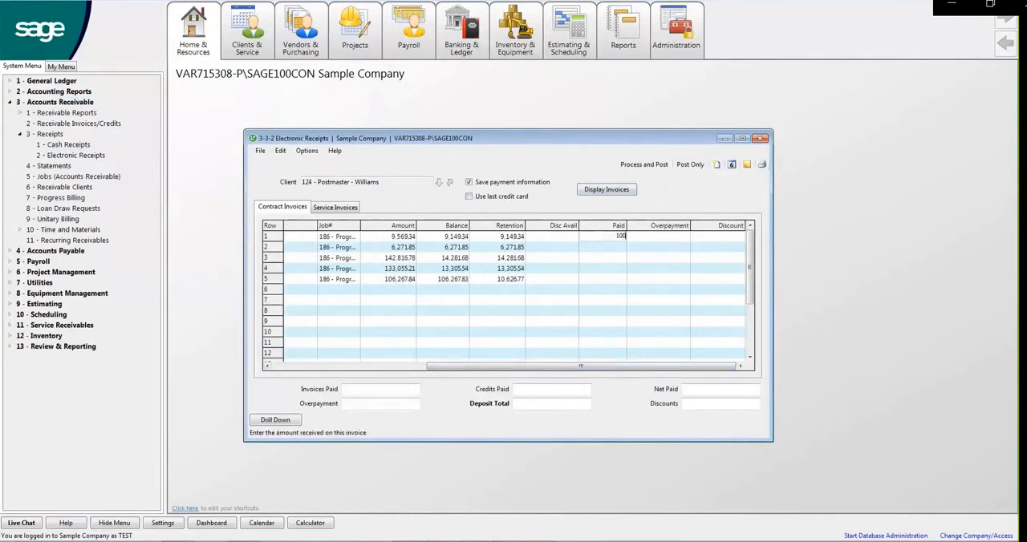
click(335, 207)
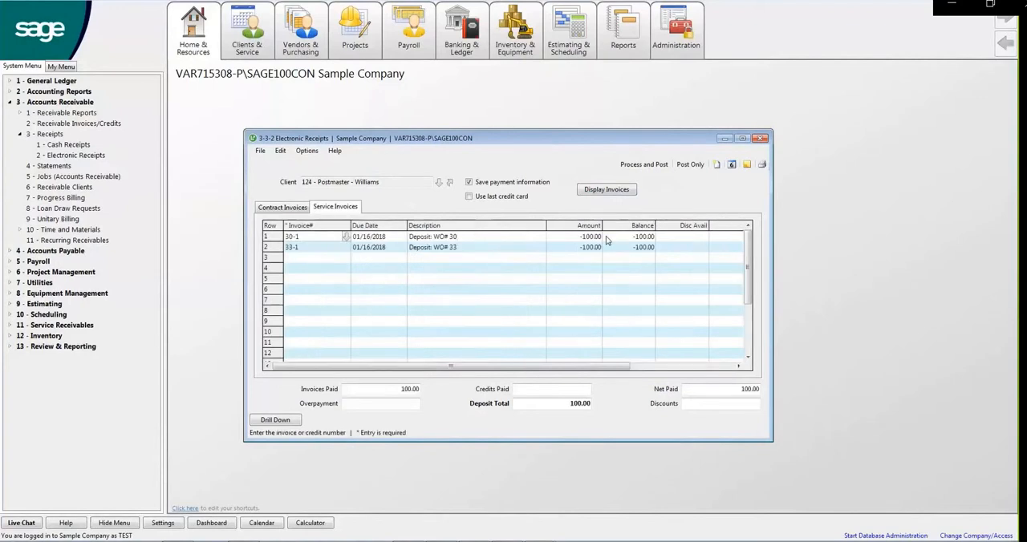
mouse_move(623, 207)
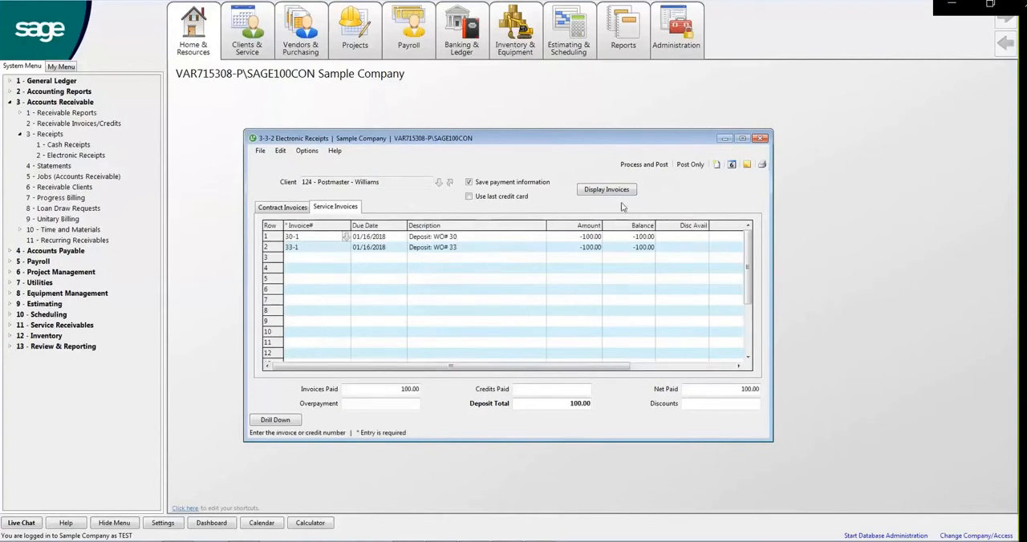
click(643, 165)
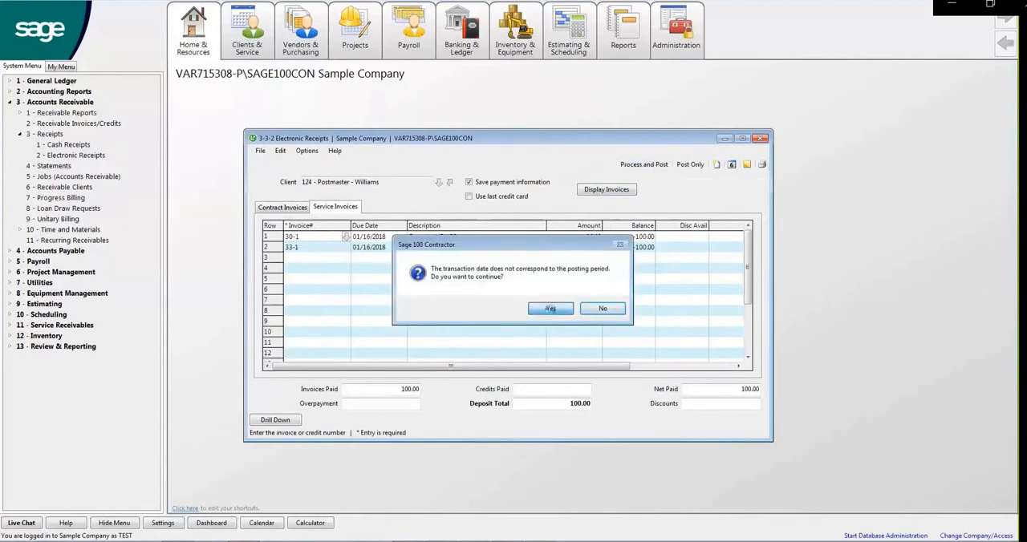
click(550, 308)
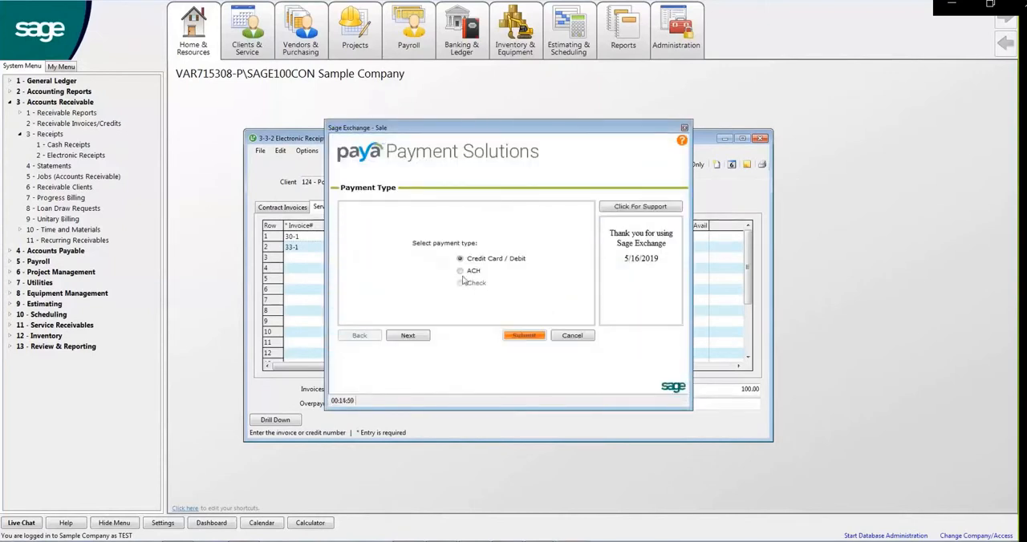
- Choose ACH payment type and enter routing number 056008849 with the account number
click(460, 270)
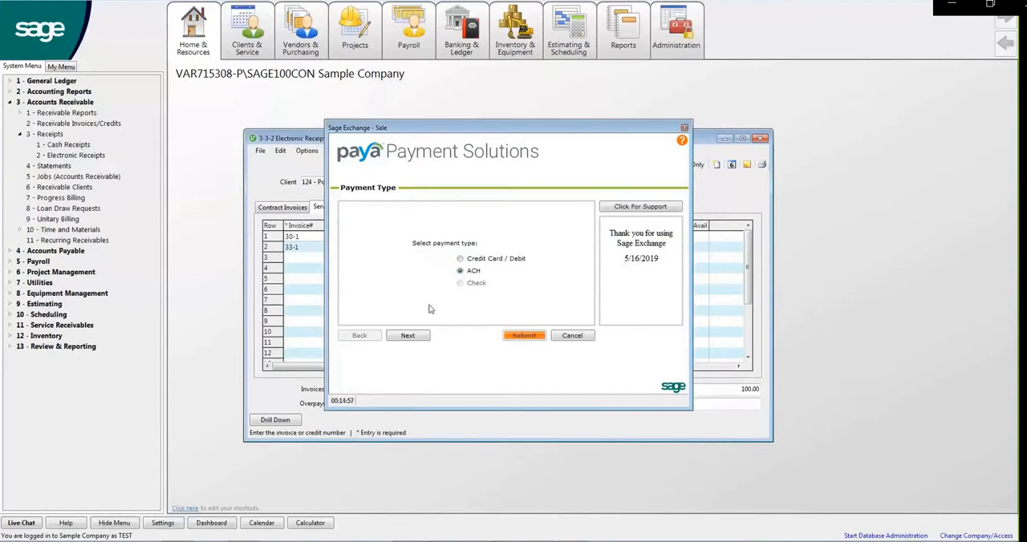
click(408, 335)
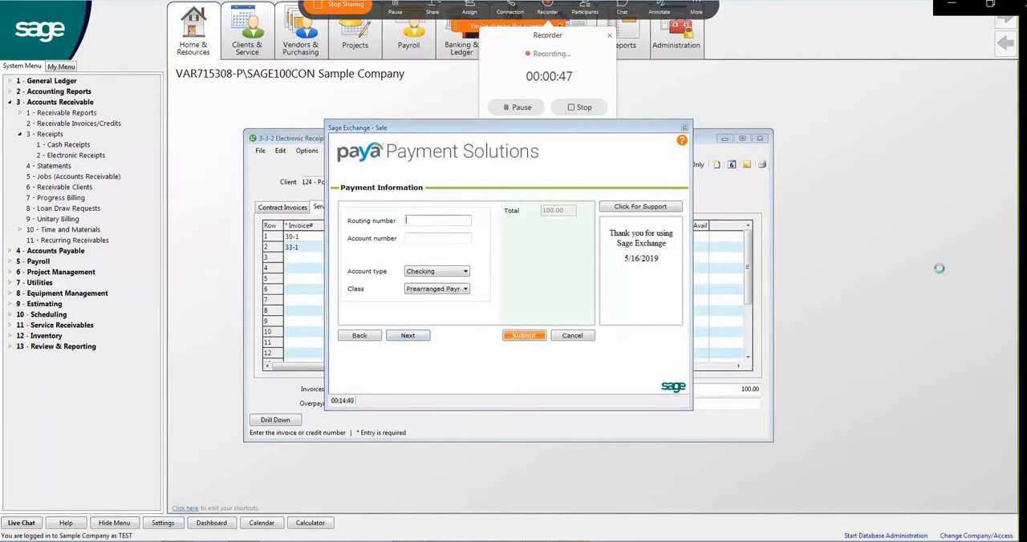
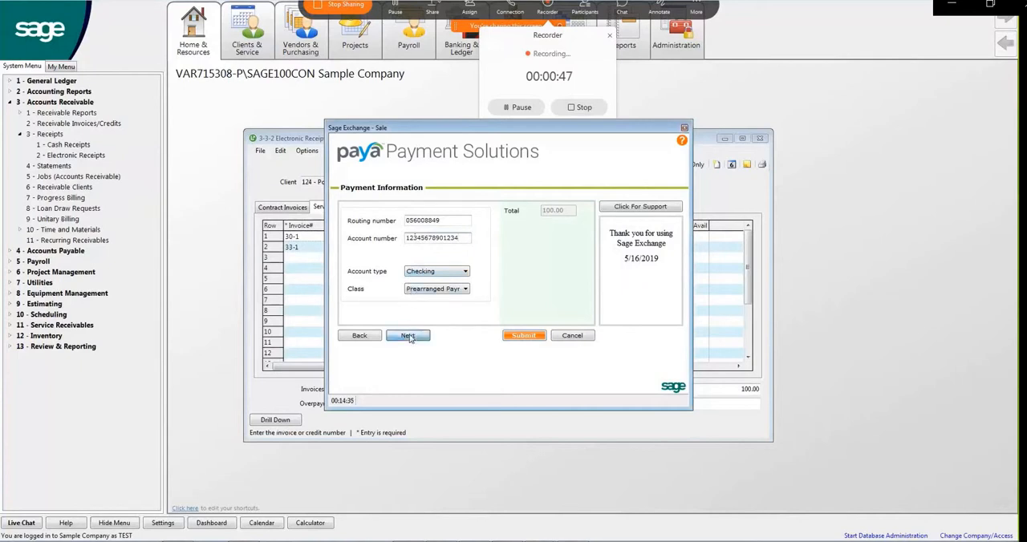
- Enter billing last name 'Test' and submit the 100.00 ACH payment
click(407, 336)
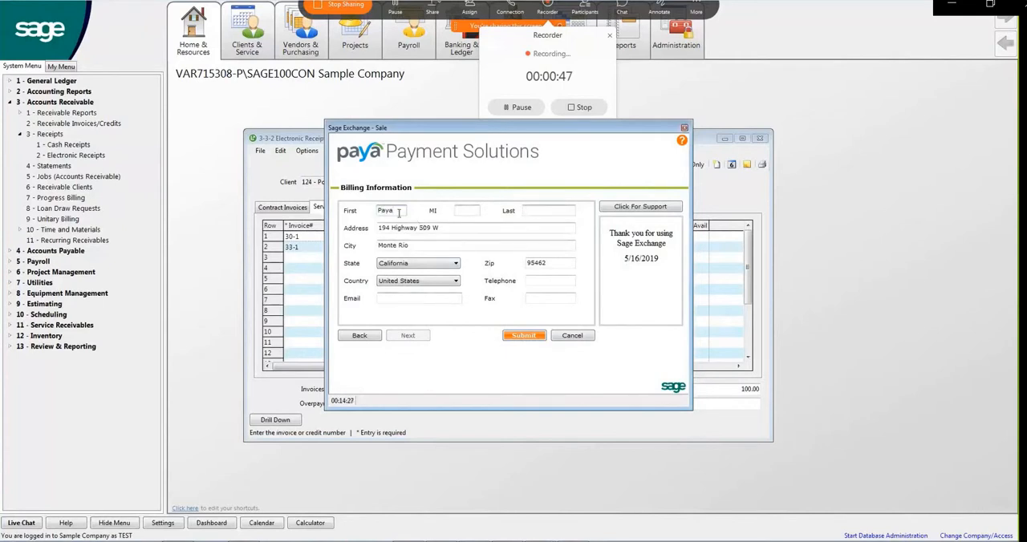
text(Test)
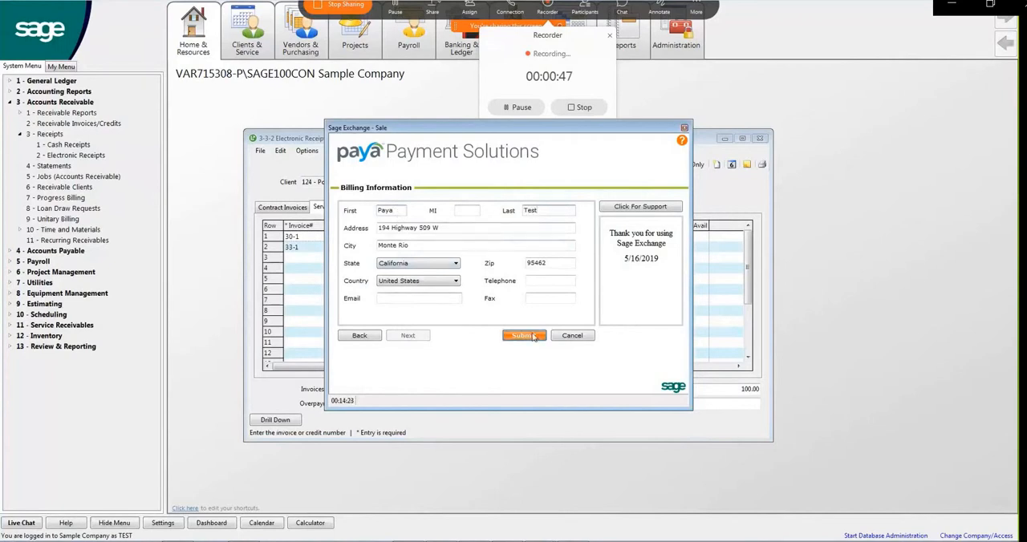
click(524, 335)
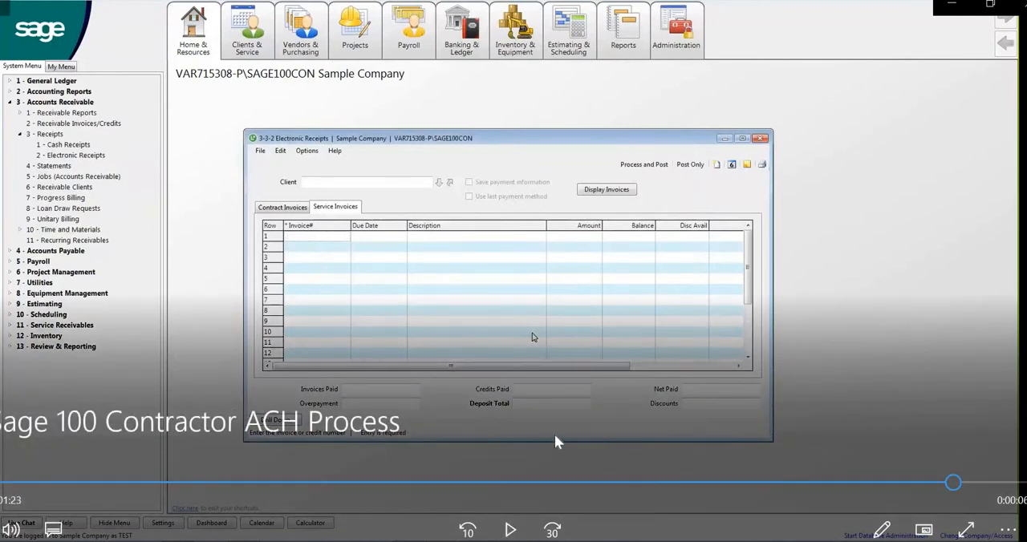
mouse_move(582, 426)
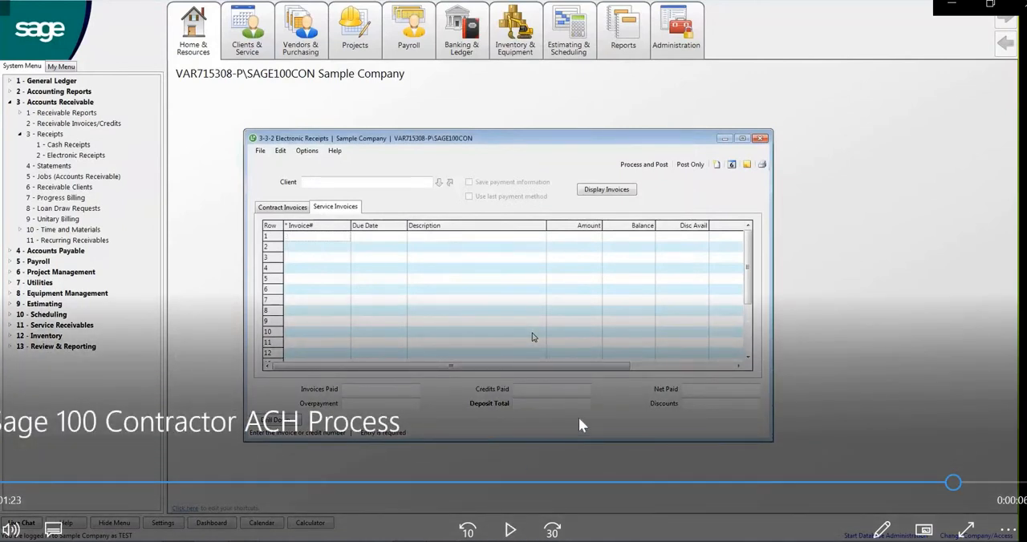